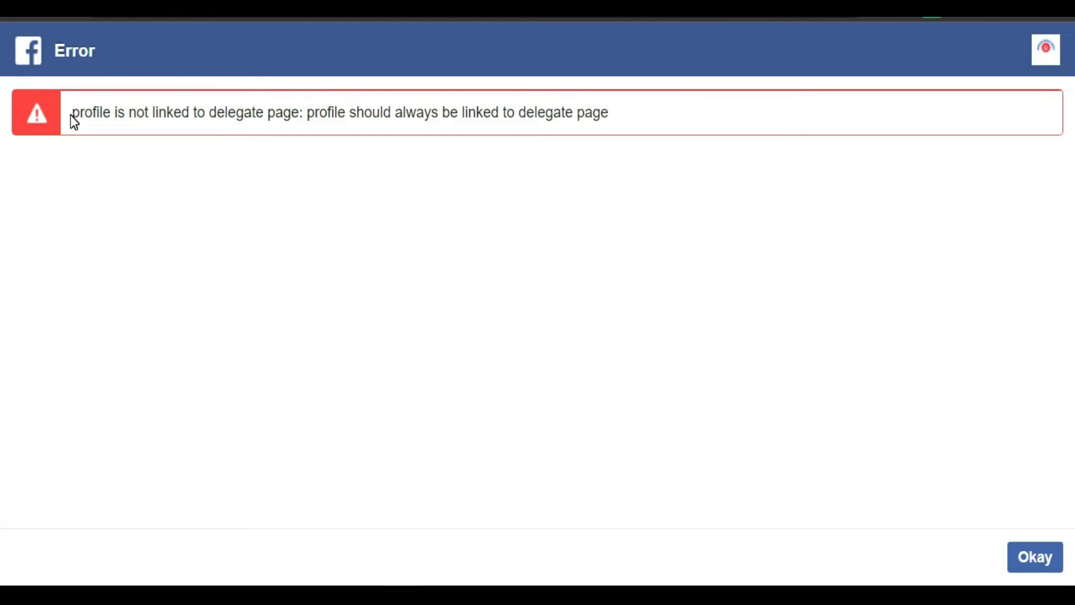
Select the unlinked delegate-page error text, then dismiss the error with Okay
{"action": "left_click_drag", "start_coordinate": [71, 112], "coordinate": [238, 112]}
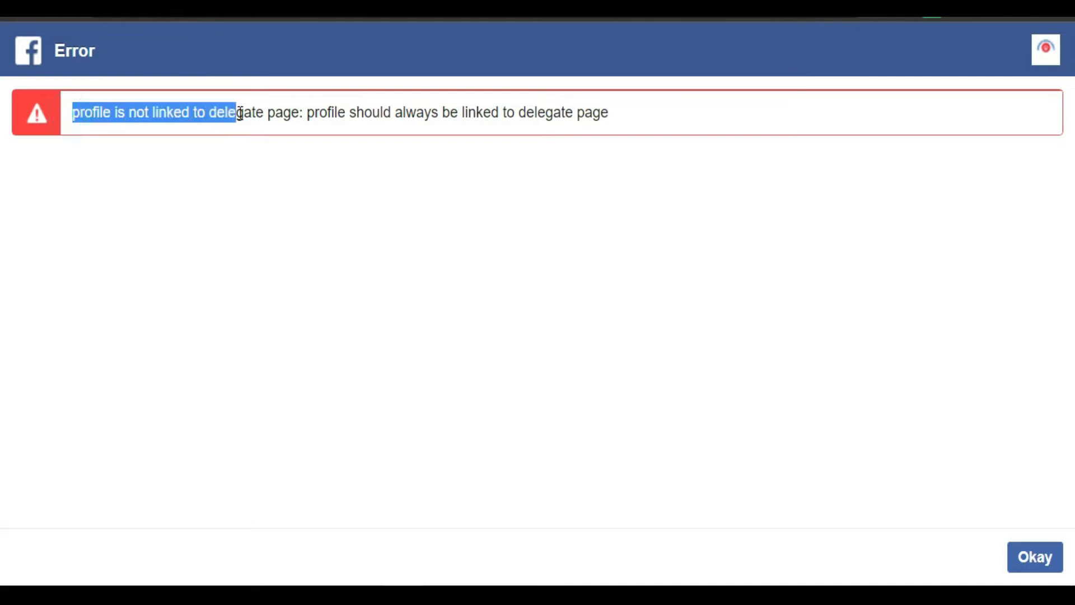
{"action": "left_click_drag", "start_coordinate": [233, 112], "coordinate": [305, 112]}
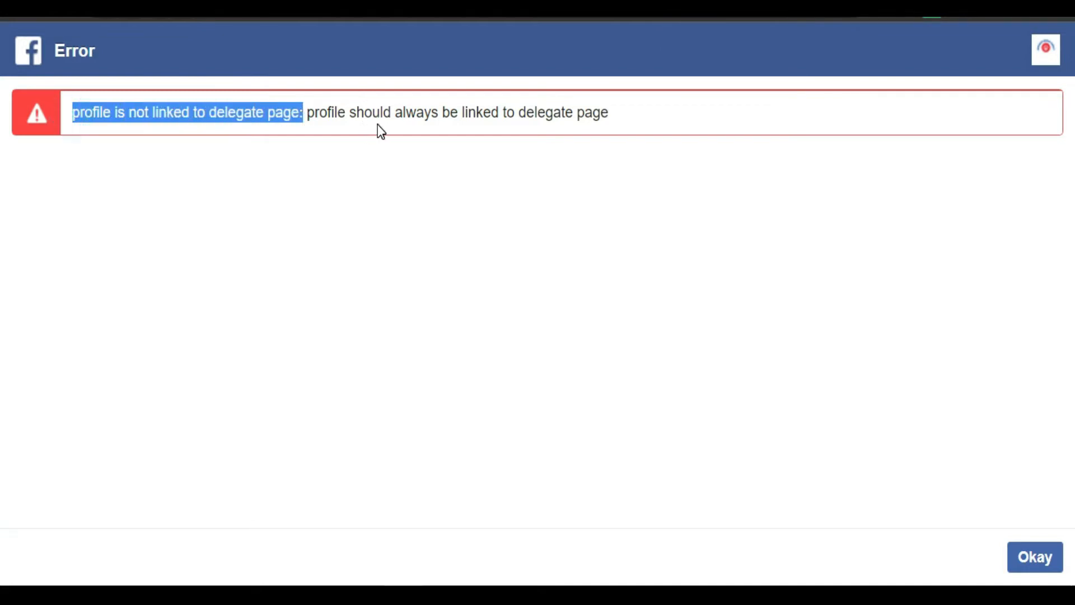
{"action": "mouse_move", "coordinate": [447, 133]}
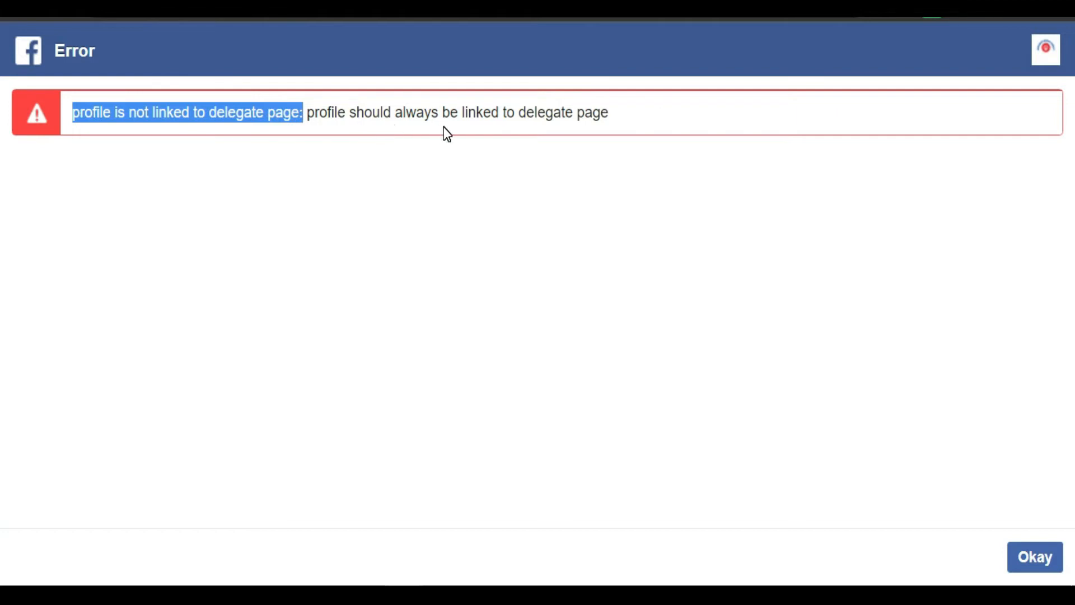
{"action": "mouse_move", "coordinate": [321, 109]}
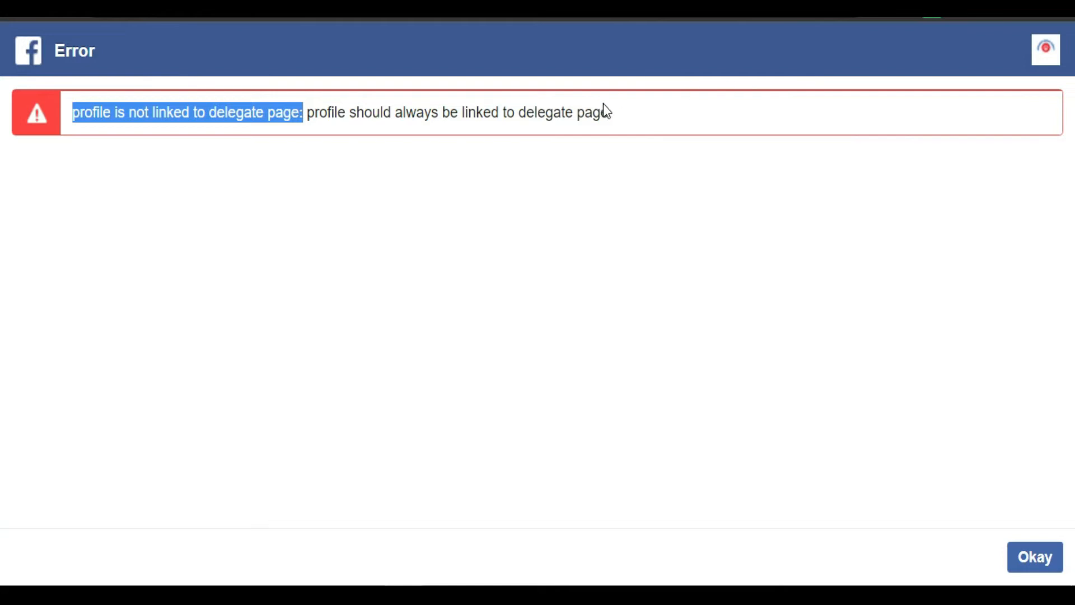
{"action": "left_click", "coordinate": [1035, 557]}
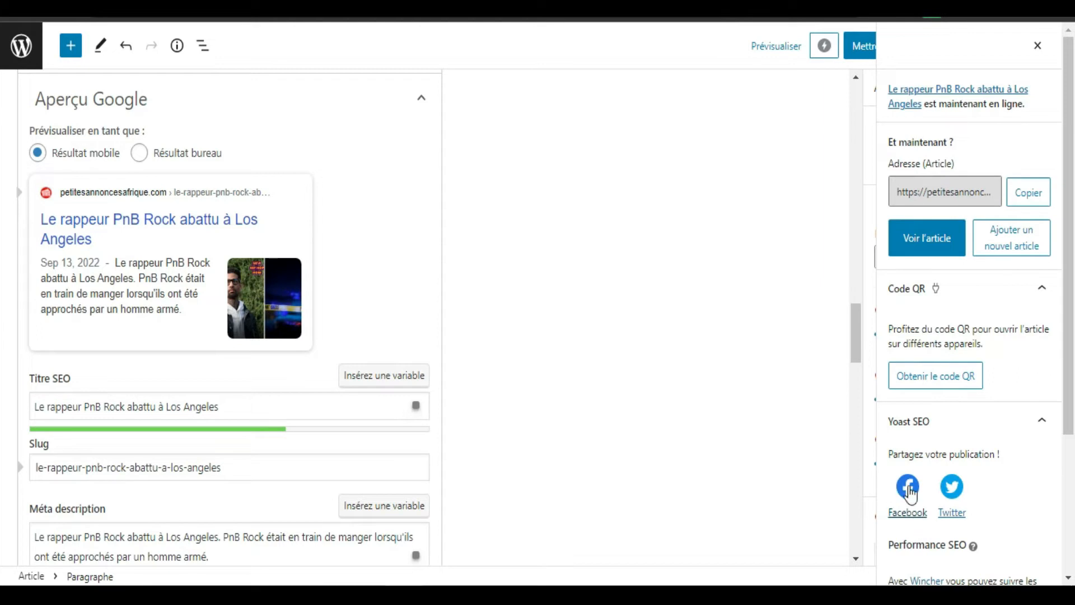
Share the published PnB Rock article via the Yoast Facebook icon
{"action": "left_click", "coordinate": [907, 488]}
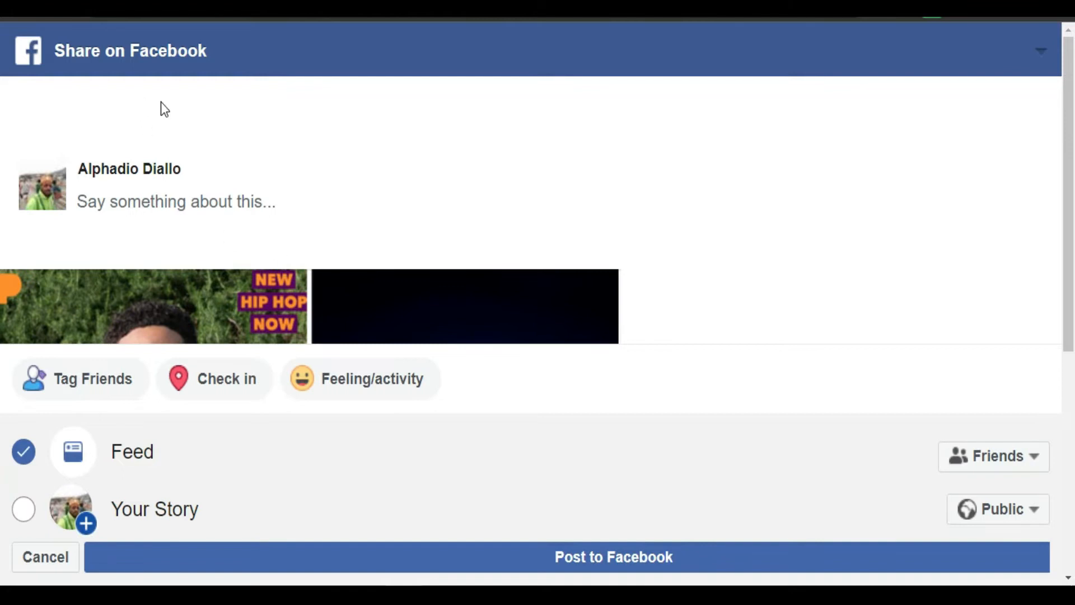
{"action": "mouse_move", "coordinate": [137, 187]}
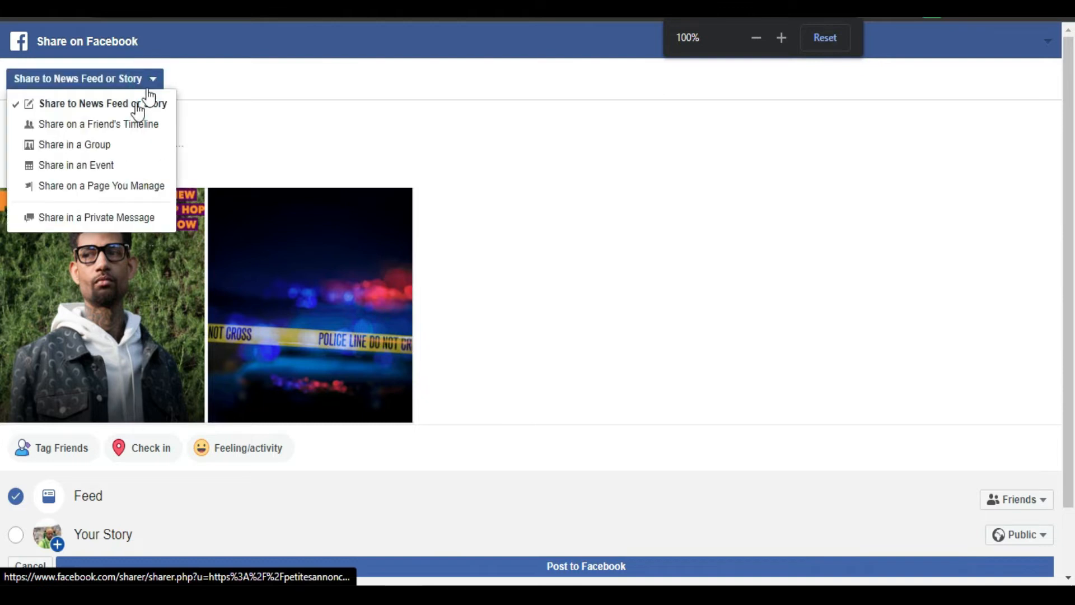
{"action": "mouse_move", "coordinate": [74, 145]}
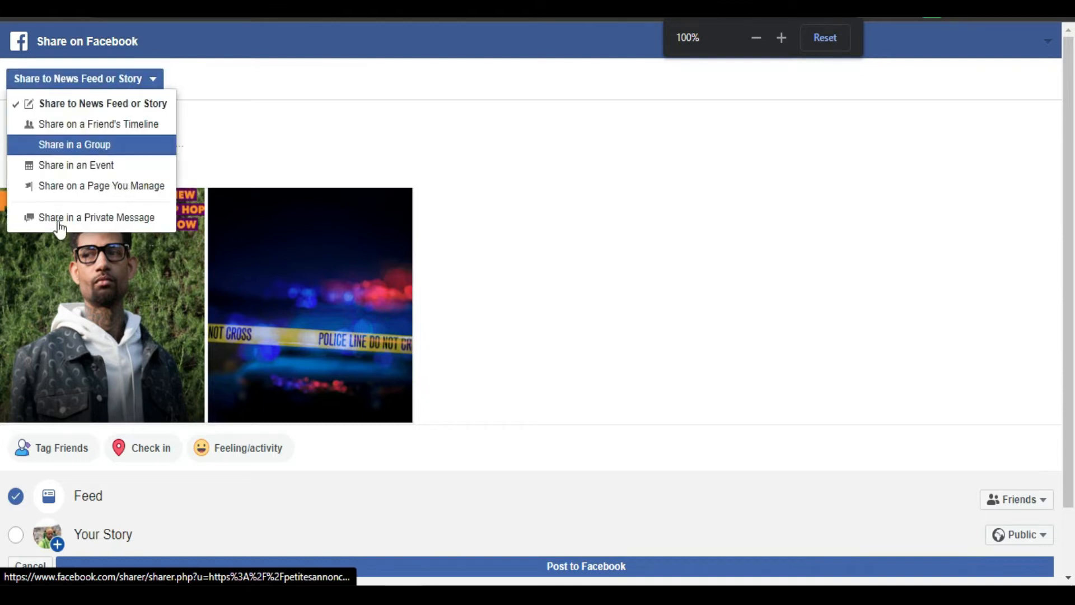
{"action": "mouse_move", "coordinate": [116, 190]}
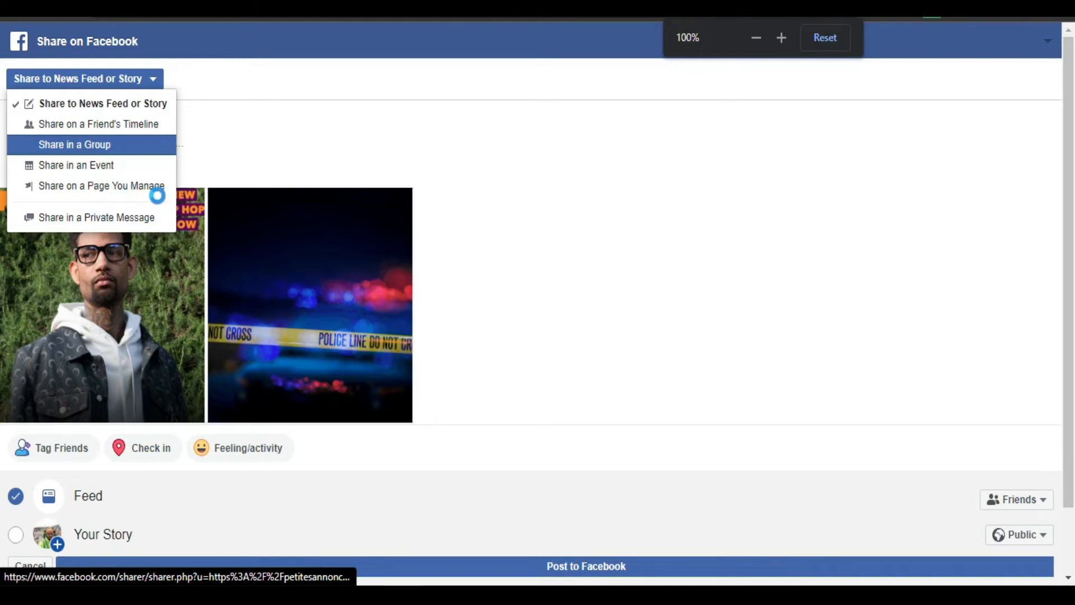
Share on a managed page with caption 'Rapper PnB Rock shot in Los Angeles' and post it
{"action": "left_click", "coordinate": [101, 185]}
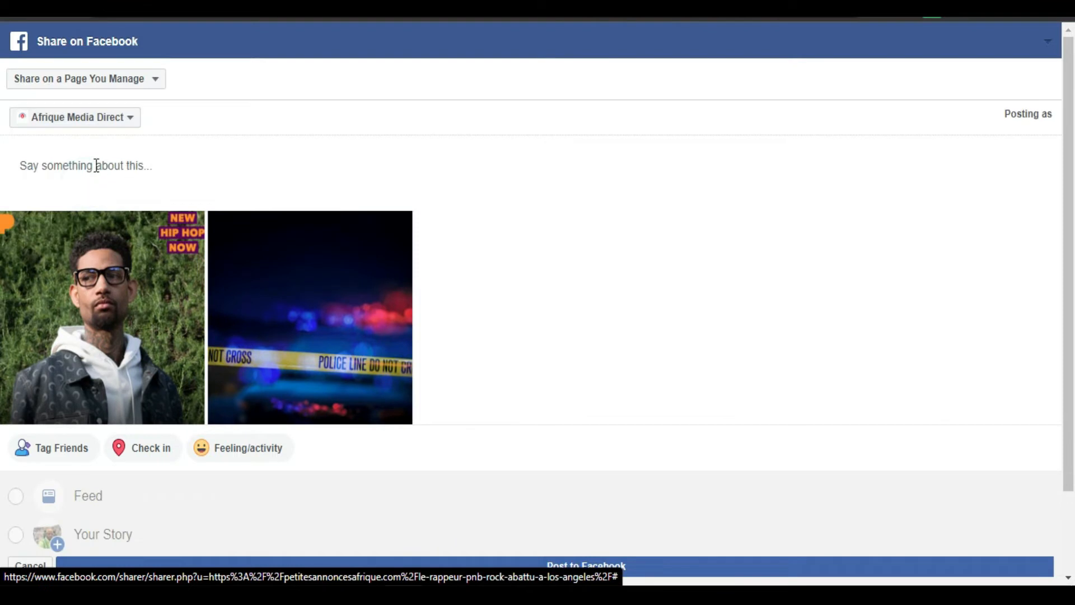
{"action": "left_click", "coordinate": [86, 165]}
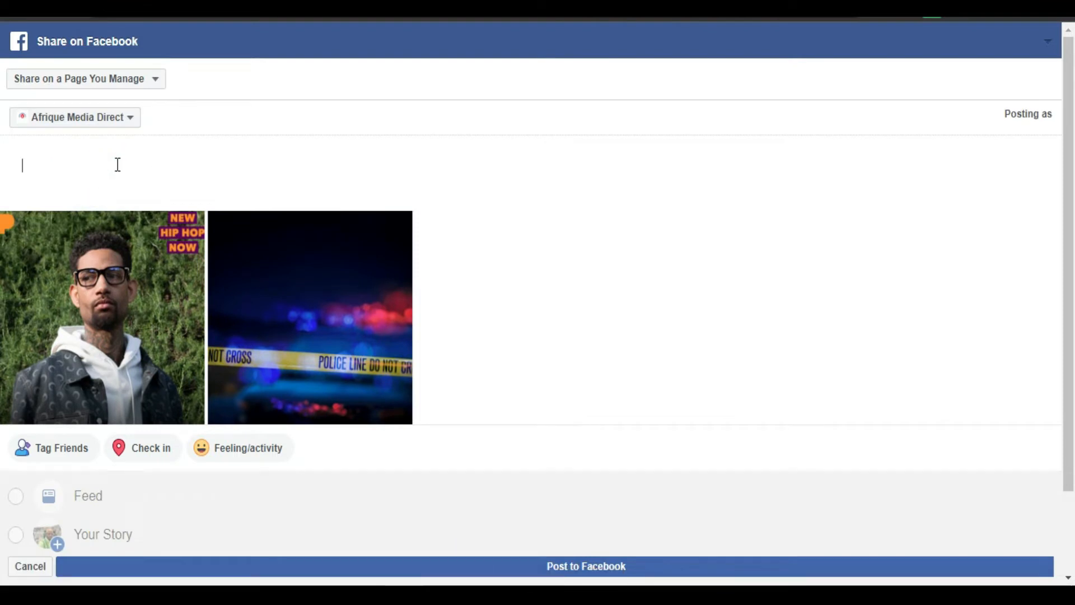
{"action": "type", "text": "Rapper PnB Rock shot in Los Angeles"}
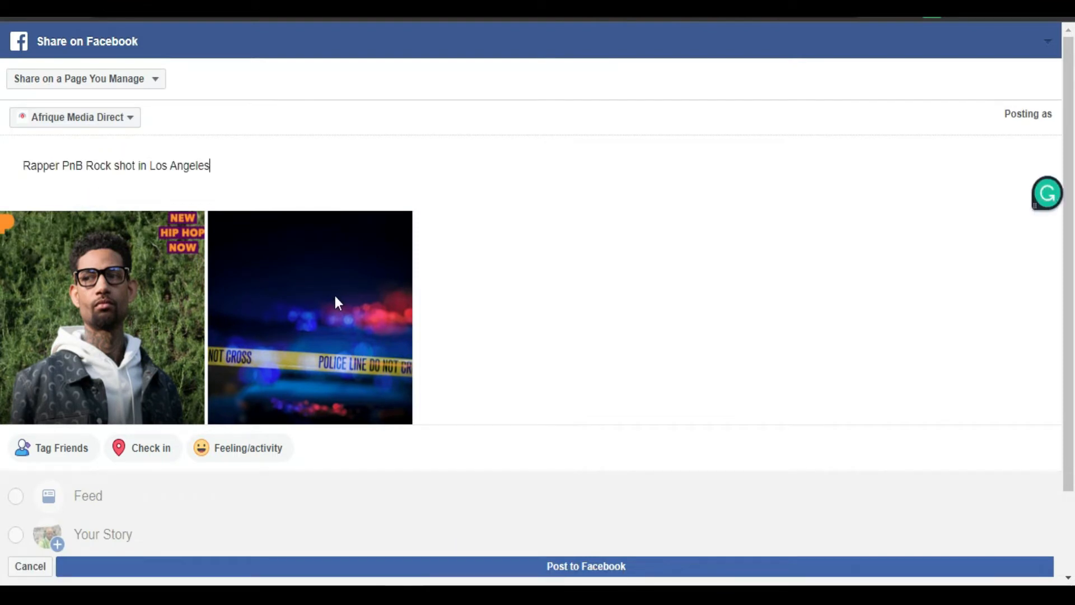
{"action": "scroll", "scroll_direction": "up", "scroll_amount": 3}
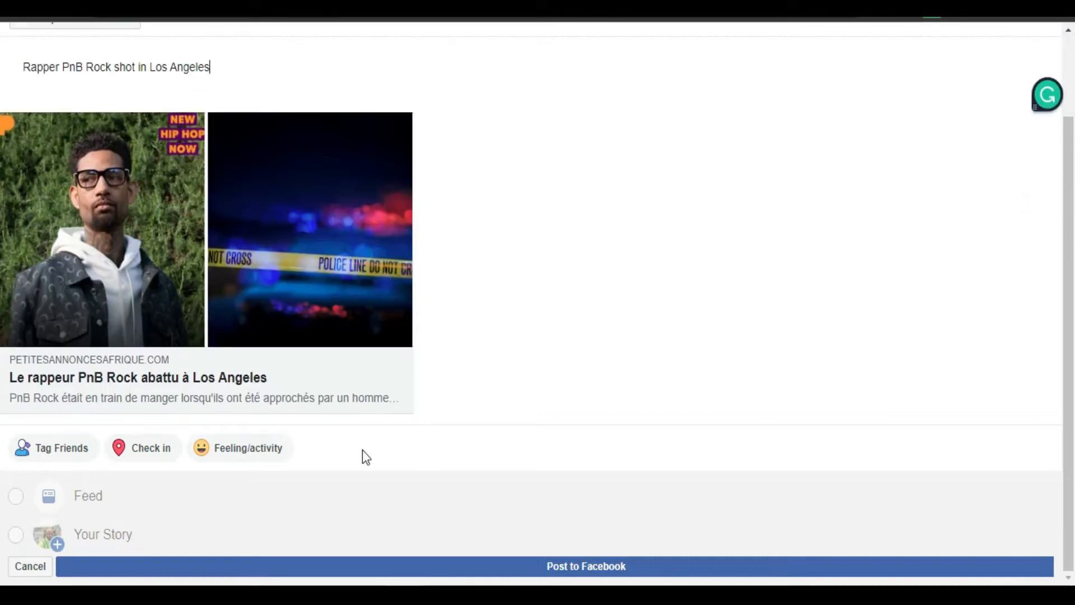
{"action": "left_click", "coordinate": [586, 565]}
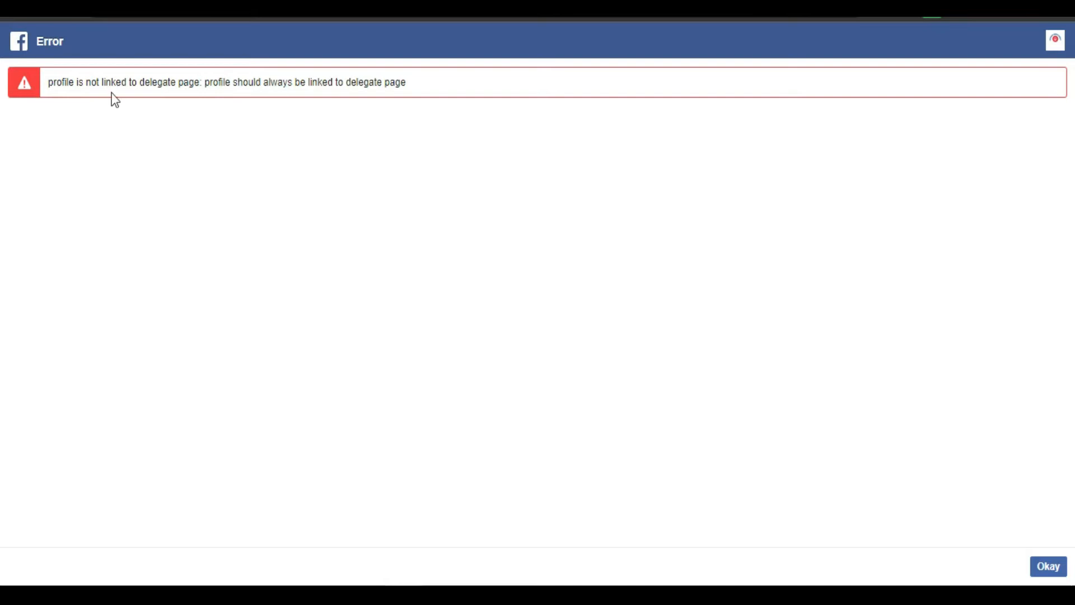
{"action": "mouse_move", "coordinate": [64, 78]}
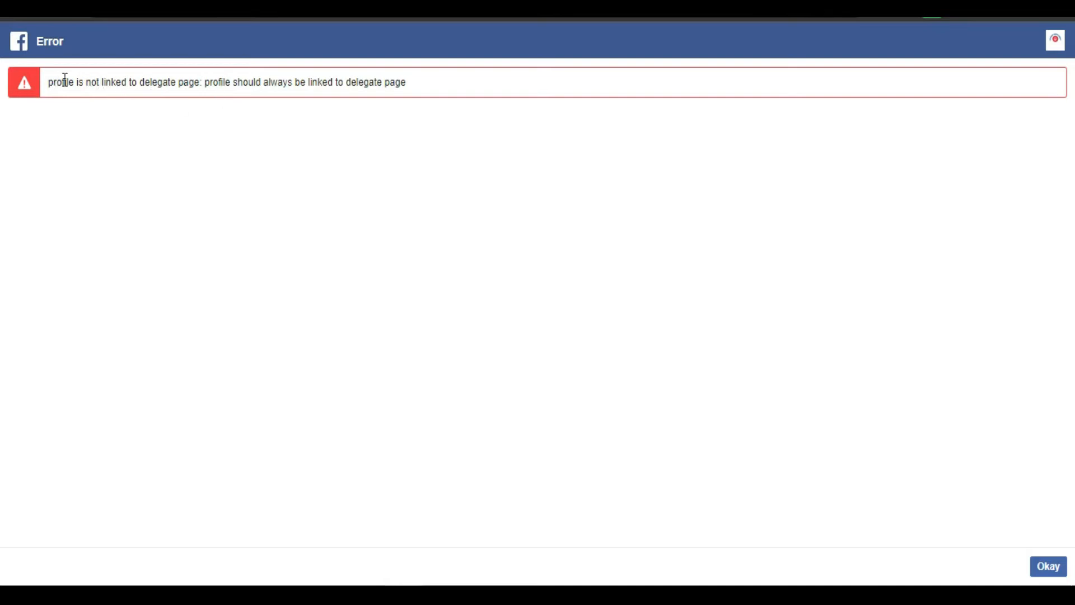
{"action": "mouse_move", "coordinate": [58, 81]}
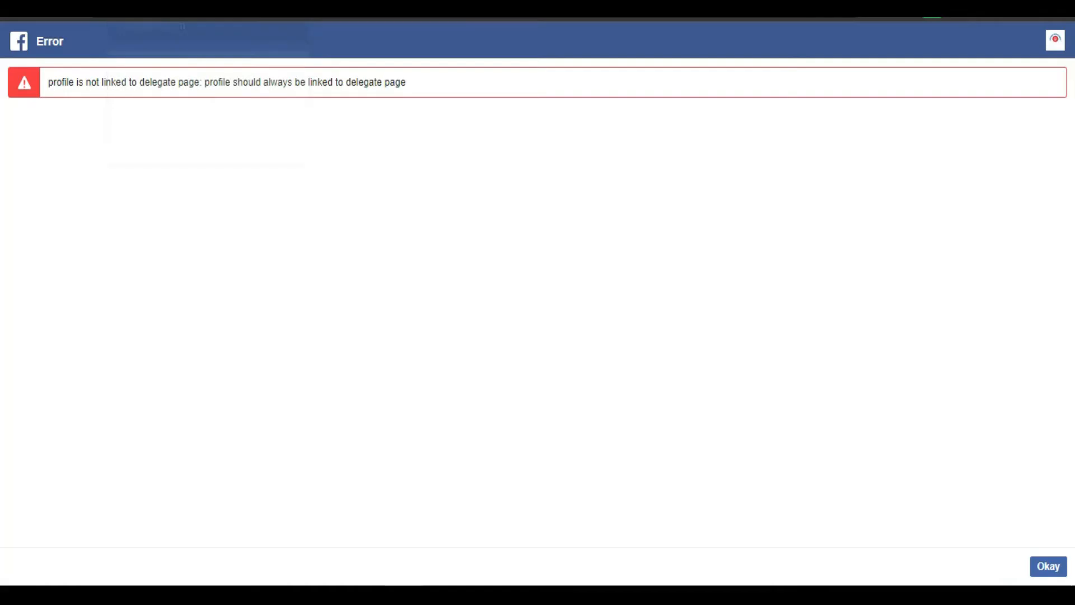
{"action": "mouse_move", "coordinate": [189, 96]}
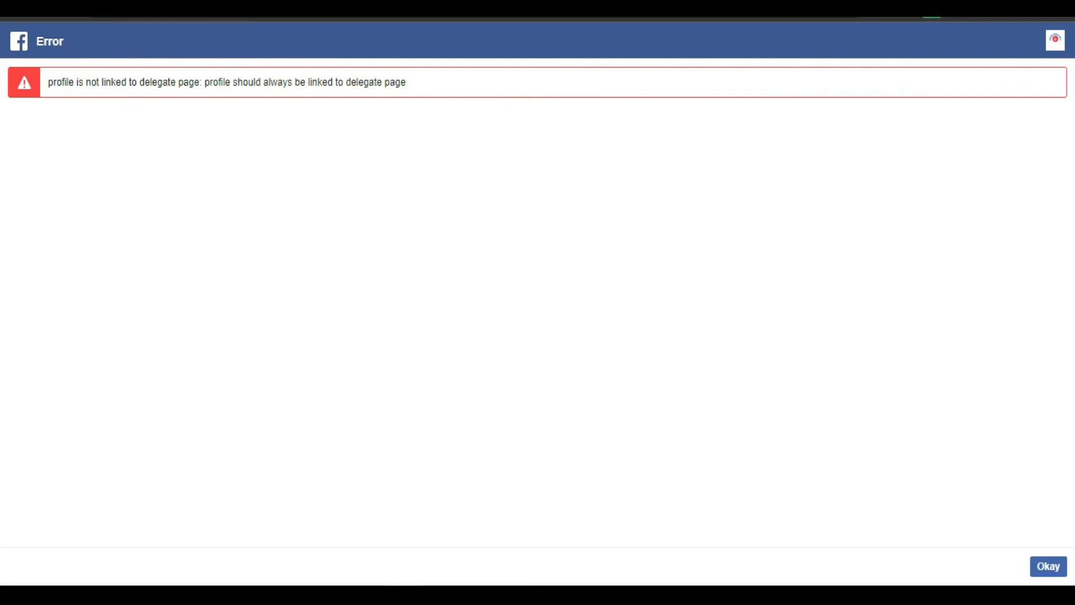
Dismiss the unlinked delegate-page error with Okay
{"action": "left_click", "coordinate": [1048, 566]}
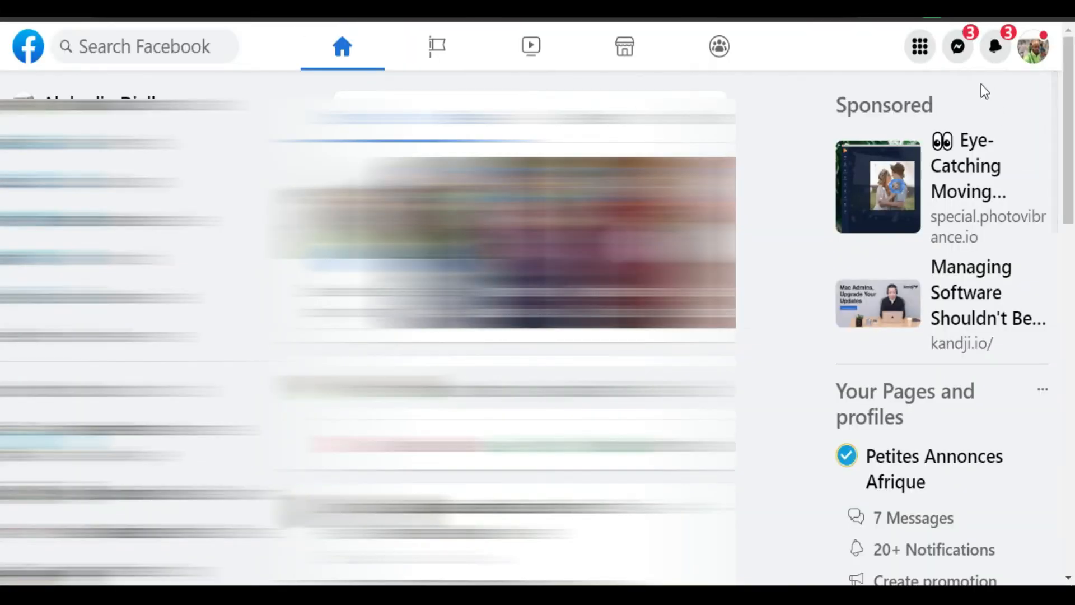
Switch to the Afrique Media Direct profile, then share the article via the Yoast Facebook icon
{"action": "left_click", "coordinate": [1034, 46]}
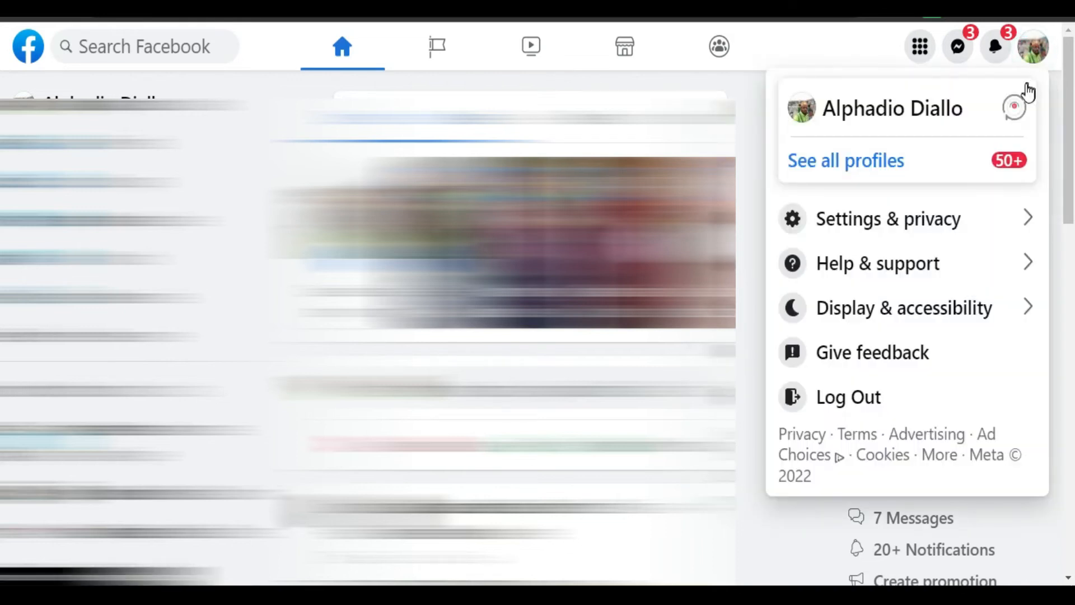
{"action": "mouse_move", "coordinate": [1014, 123]}
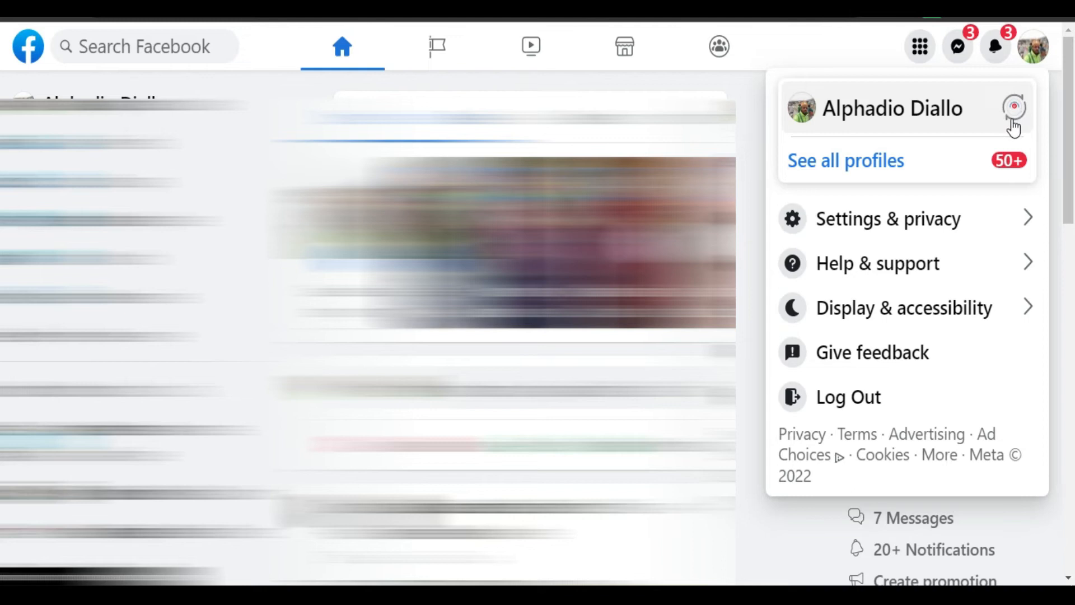
{"action": "mouse_move", "coordinate": [905, 126]}
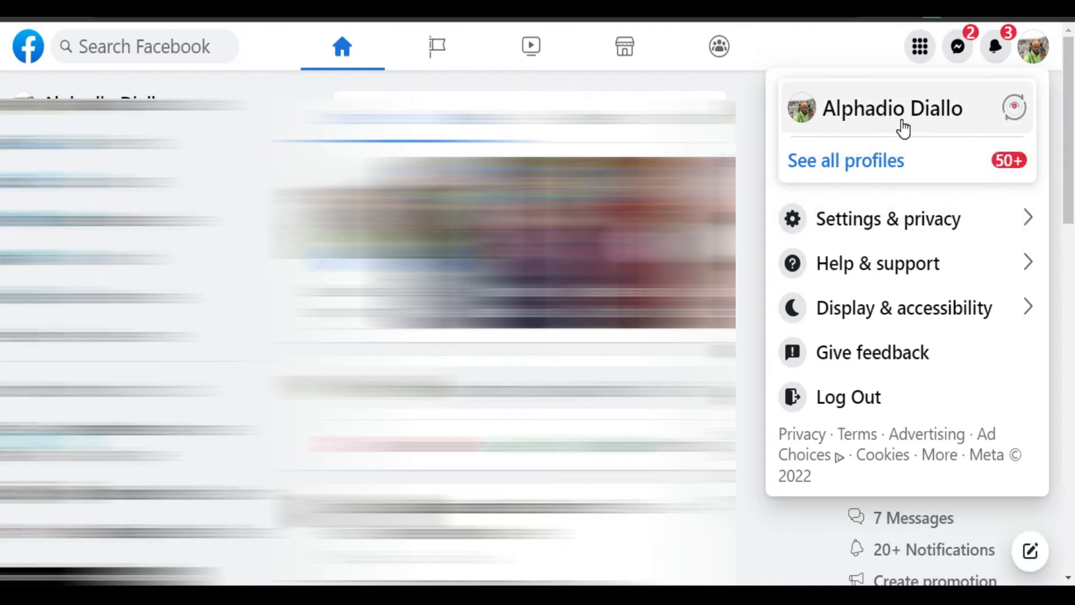
{"action": "mouse_move", "coordinate": [843, 112]}
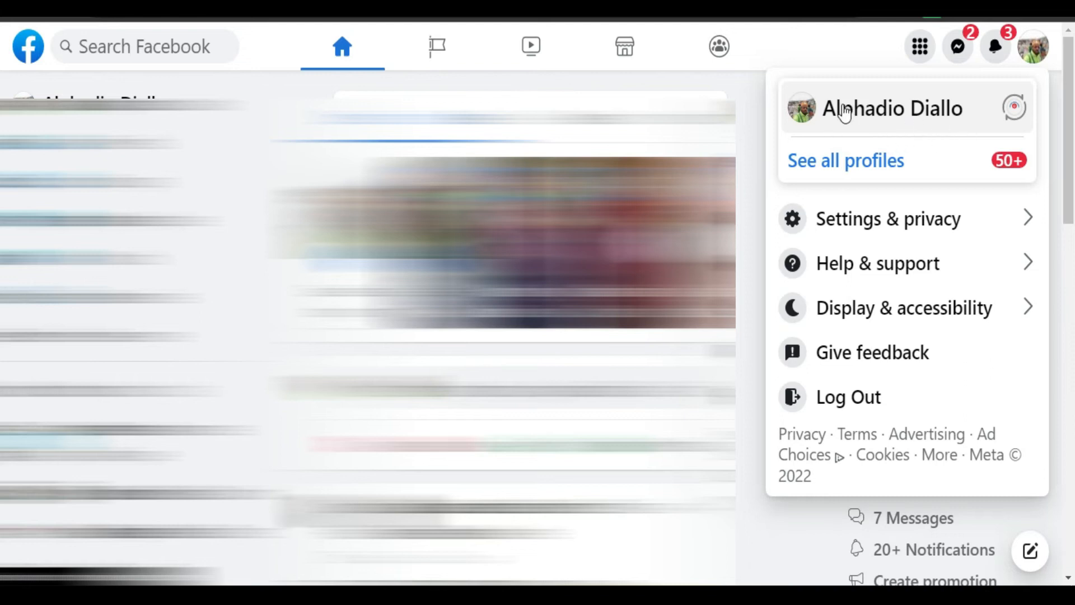
{"action": "mouse_move", "coordinate": [940, 130]}
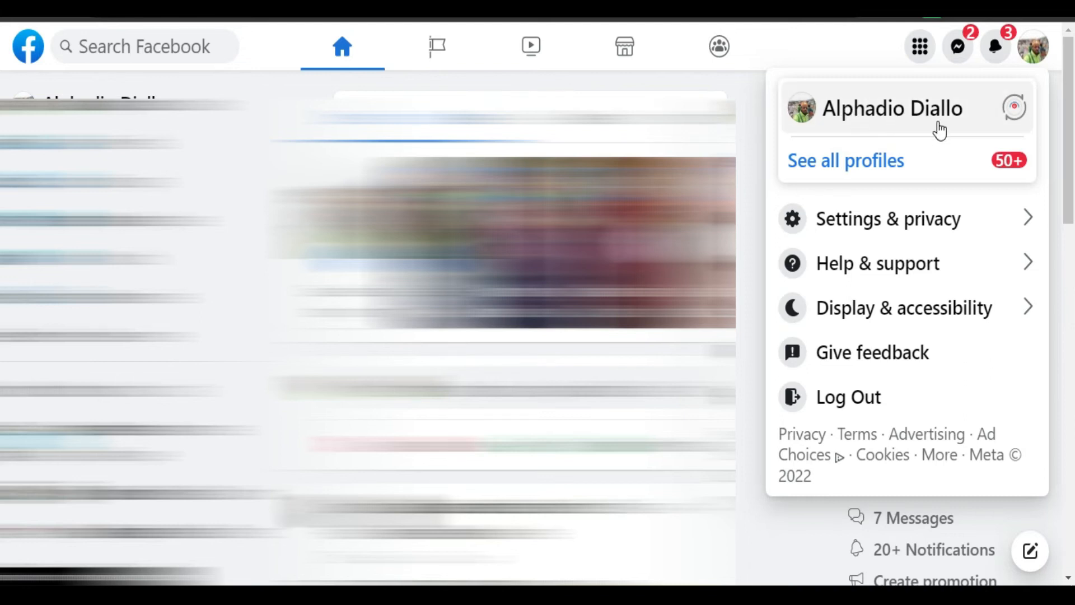
{"action": "mouse_move", "coordinate": [1015, 109]}
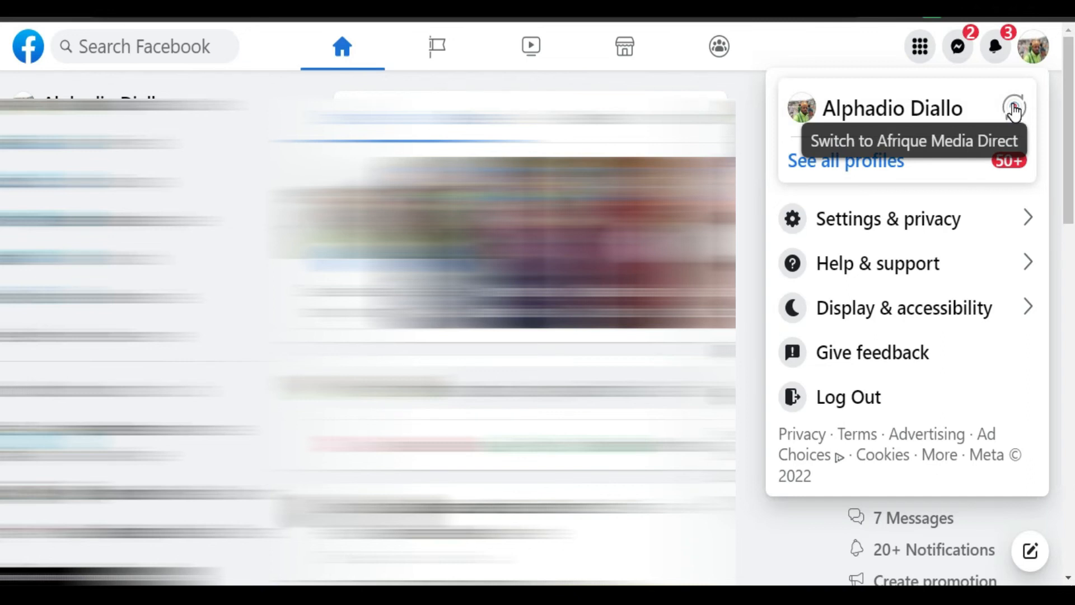
{"action": "mouse_move", "coordinate": [842, 171]}
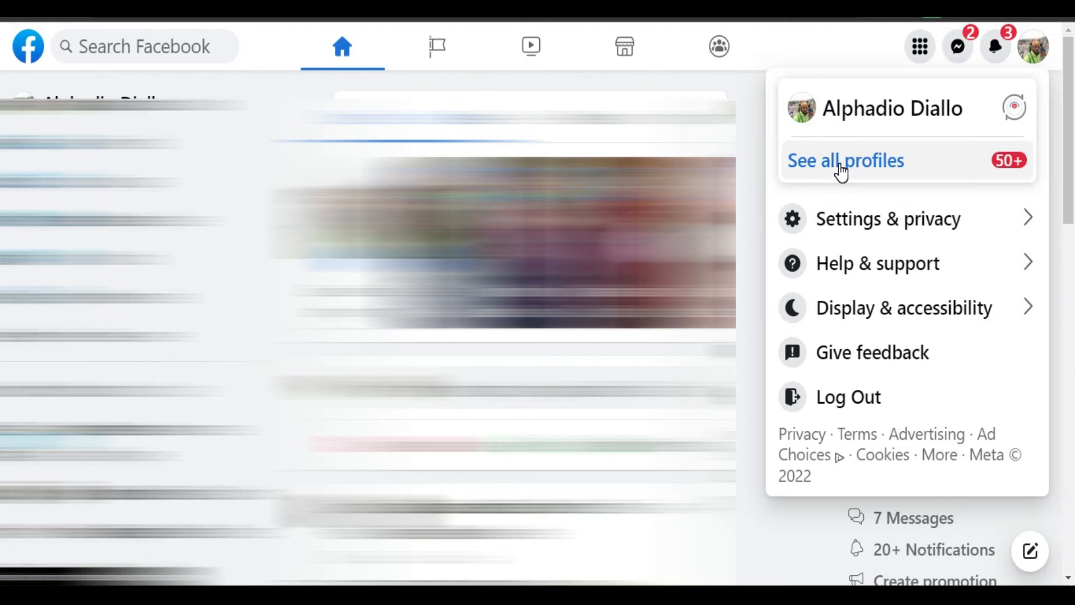
{"action": "mouse_move", "coordinate": [1027, 108]}
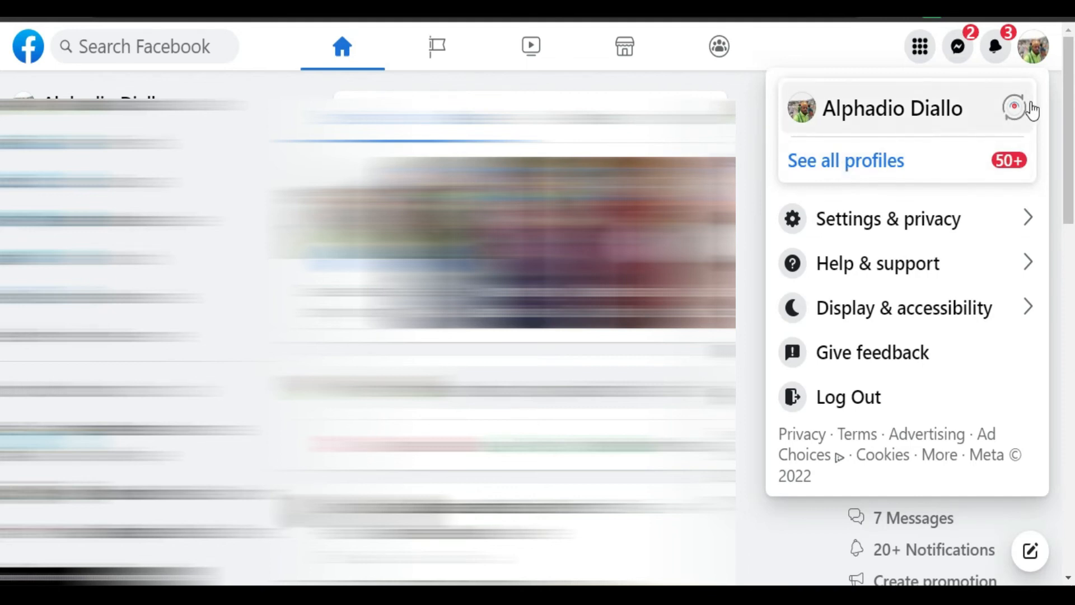
{"action": "left_click", "coordinate": [1018, 108]}
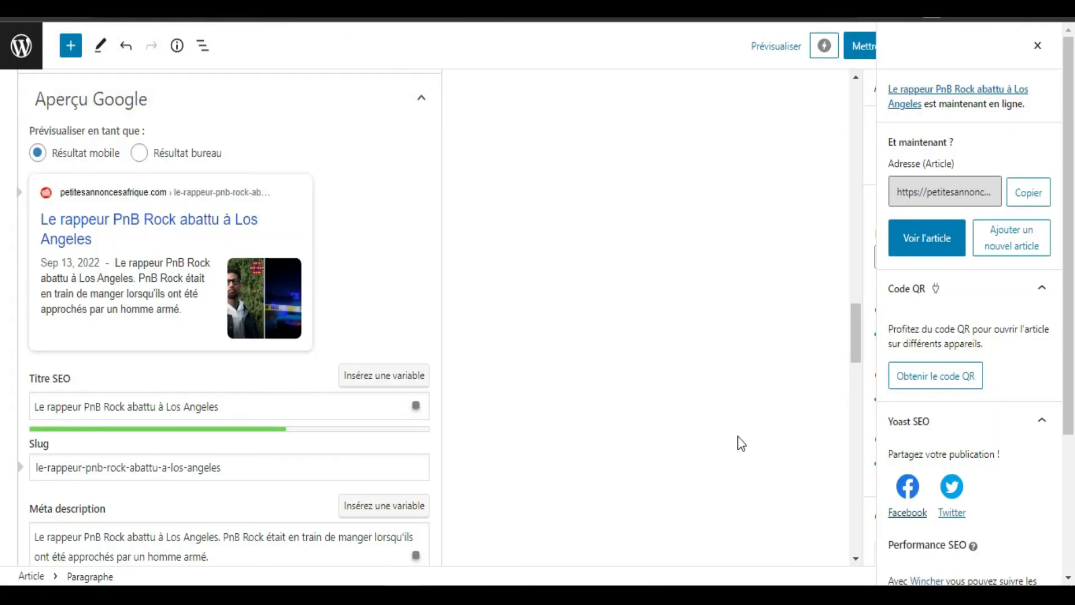
{"action": "left_click", "coordinate": [906, 486]}
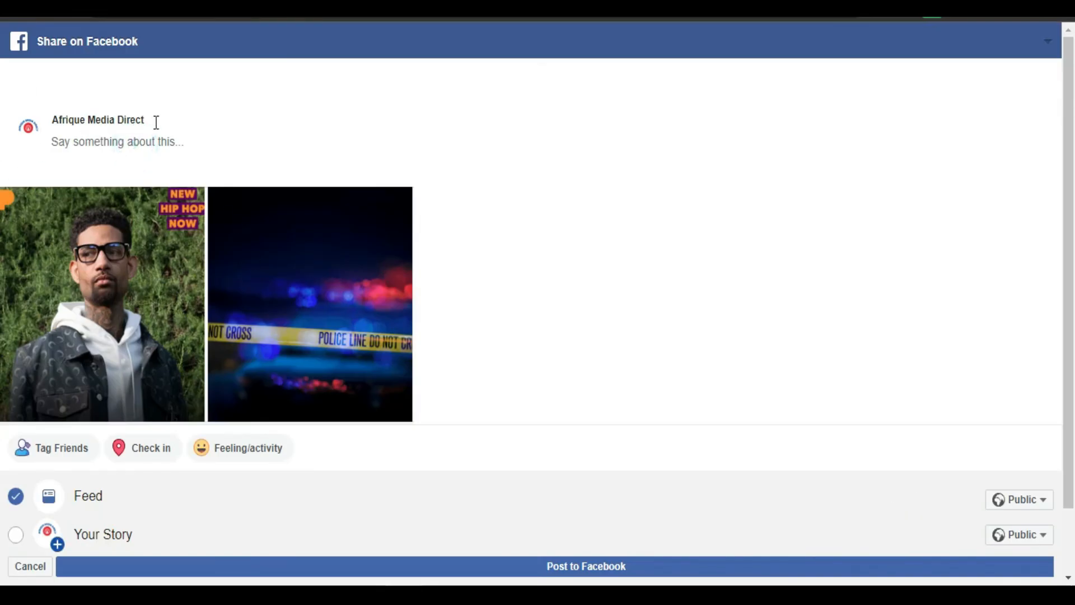
Caption the link 'Rapper PnB Rock shot in Los Angeles' and post it to the Afrique Media Direct feed
{"action": "double_click", "coordinate": [98, 120]}
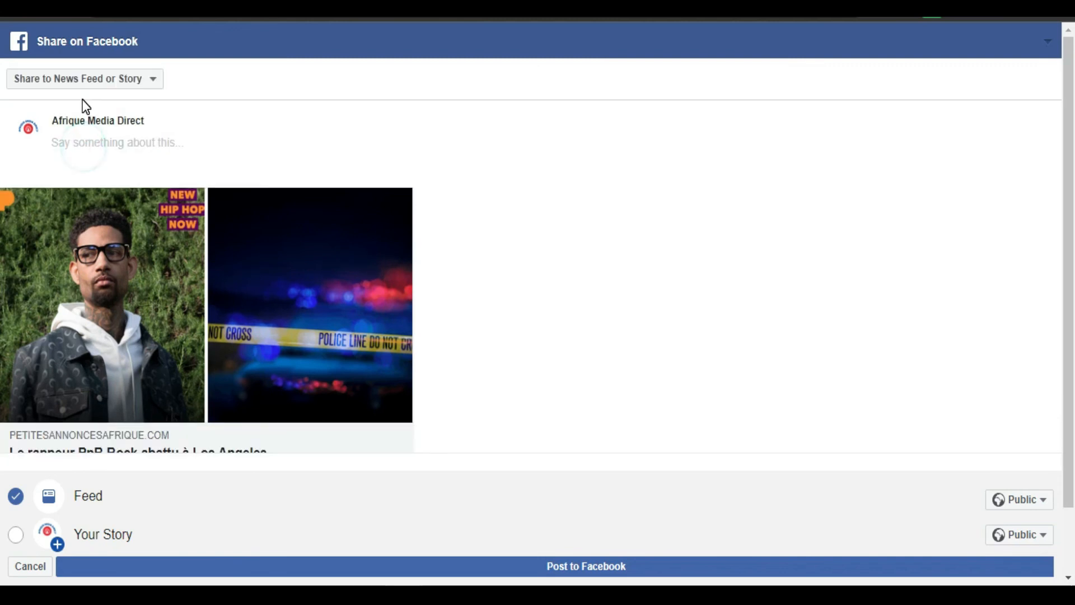
{"action": "type", "text": "Rapper PnB Rock shot in Los Angeles"}
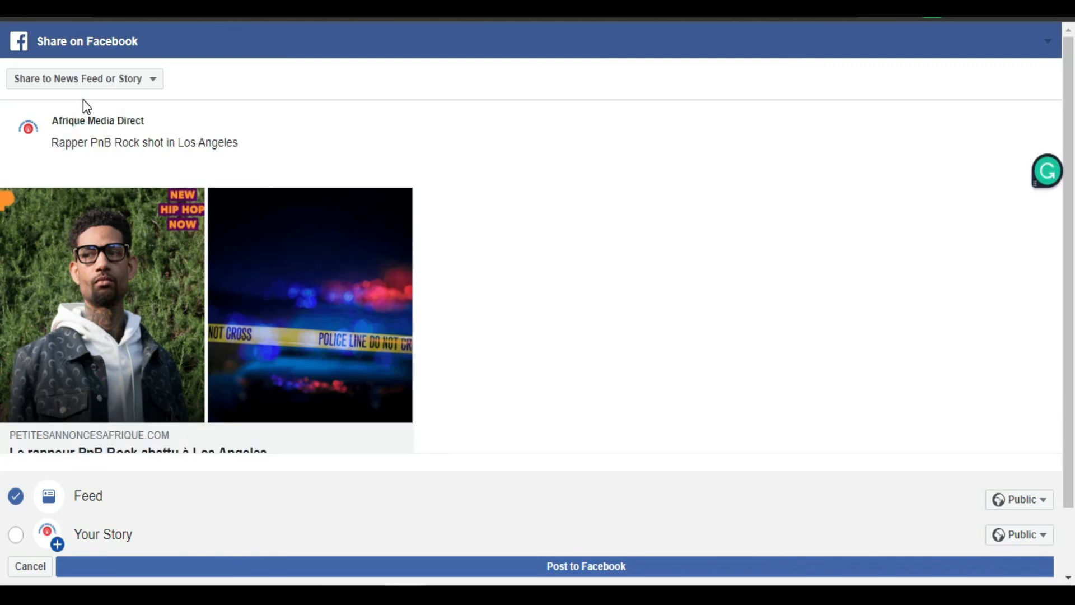
{"action": "scroll", "scroll_direction": "down", "scroll_amount": 3}
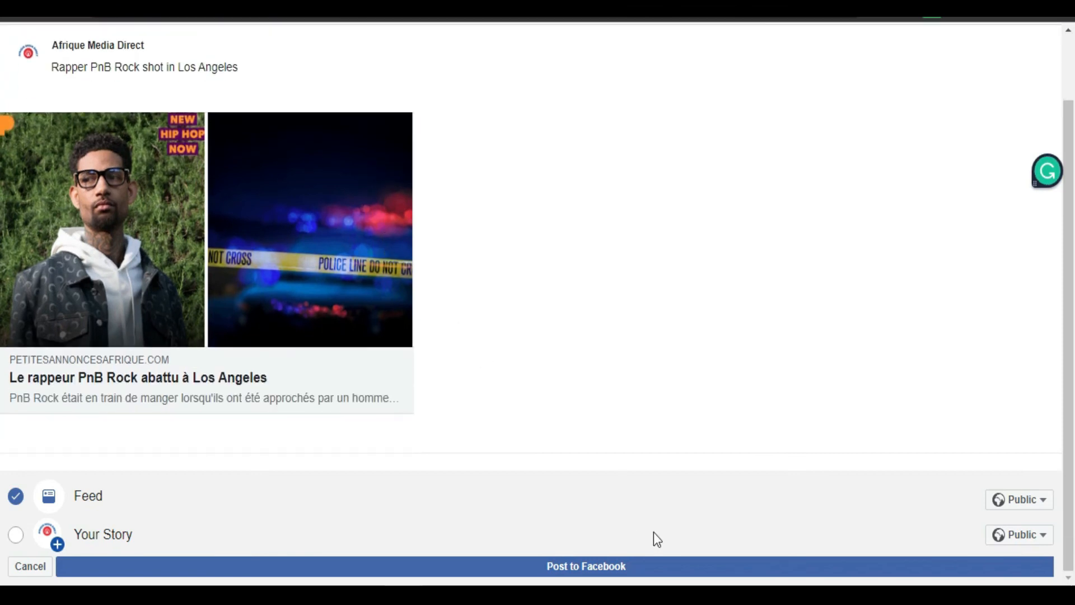
{"action": "left_click", "coordinate": [585, 565]}
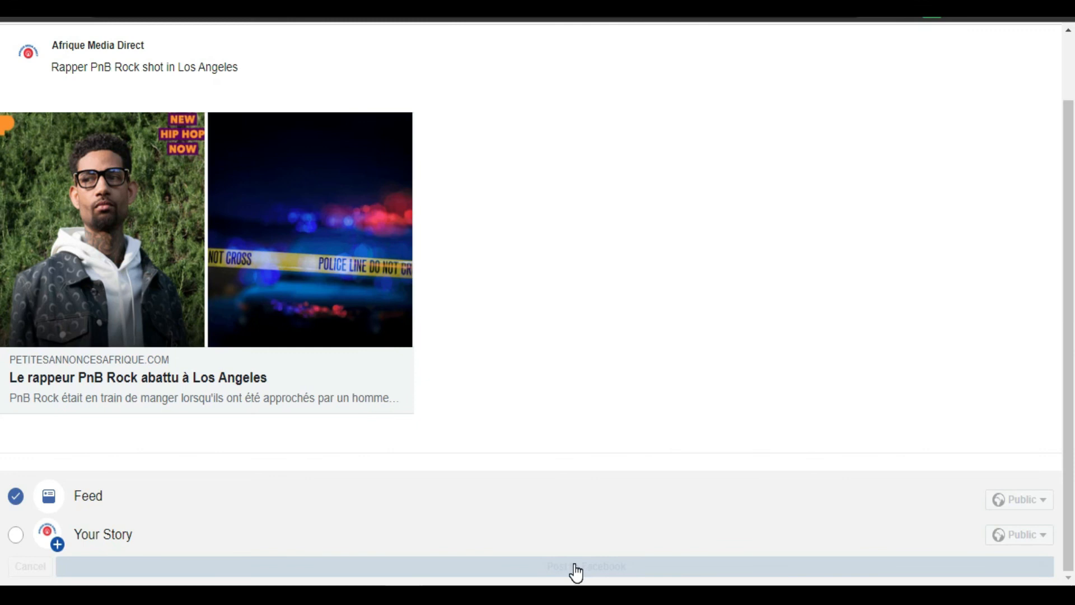
{"action": "left_click", "coordinate": [584, 566]}
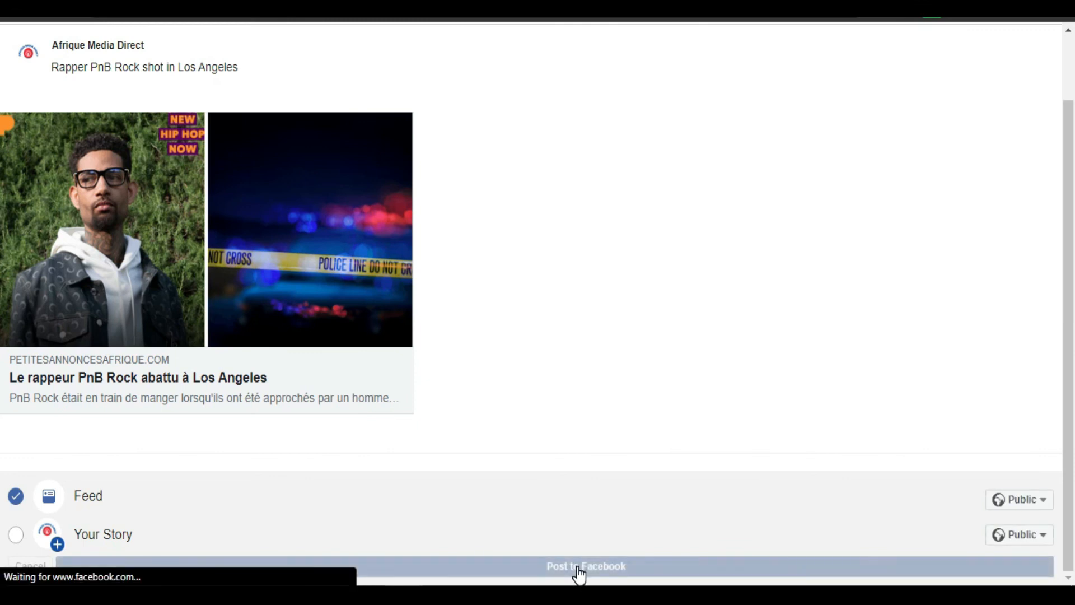
{"action": "left_click", "coordinate": [585, 566]}
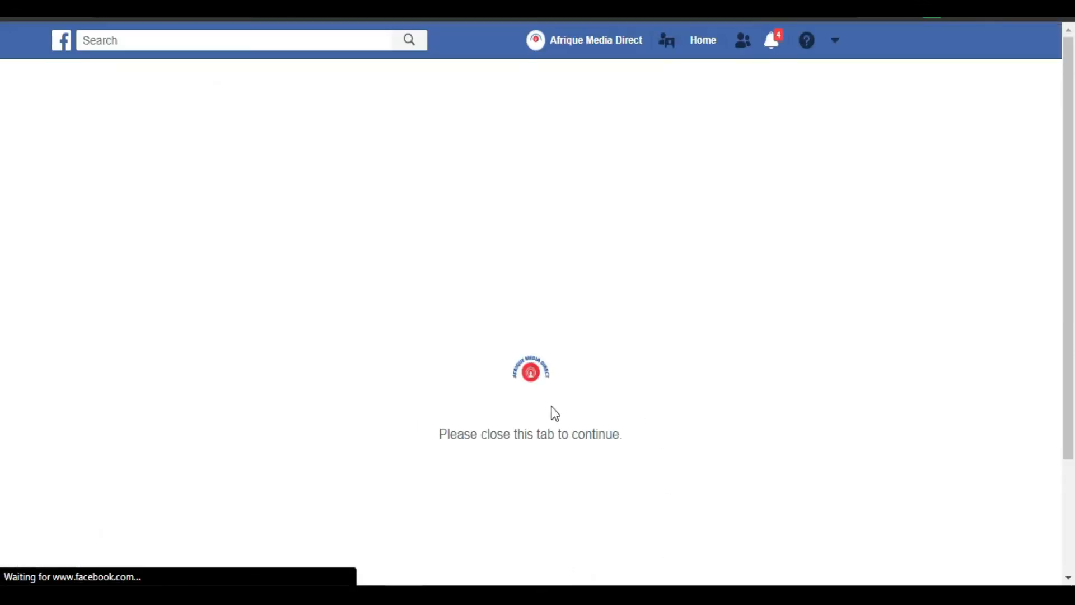
{"action": "mouse_move", "coordinate": [567, 445]}
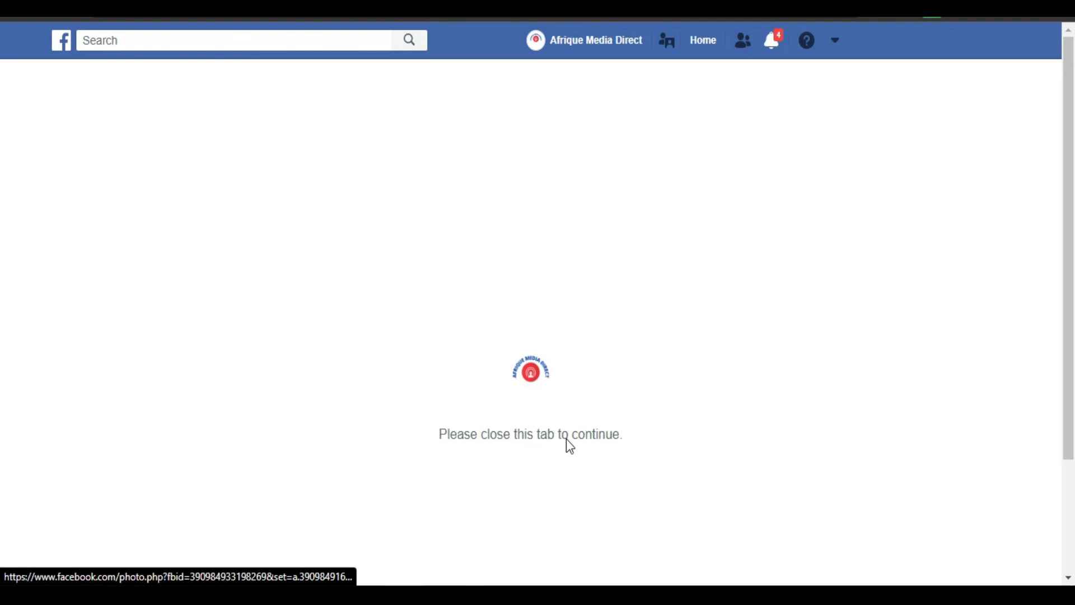